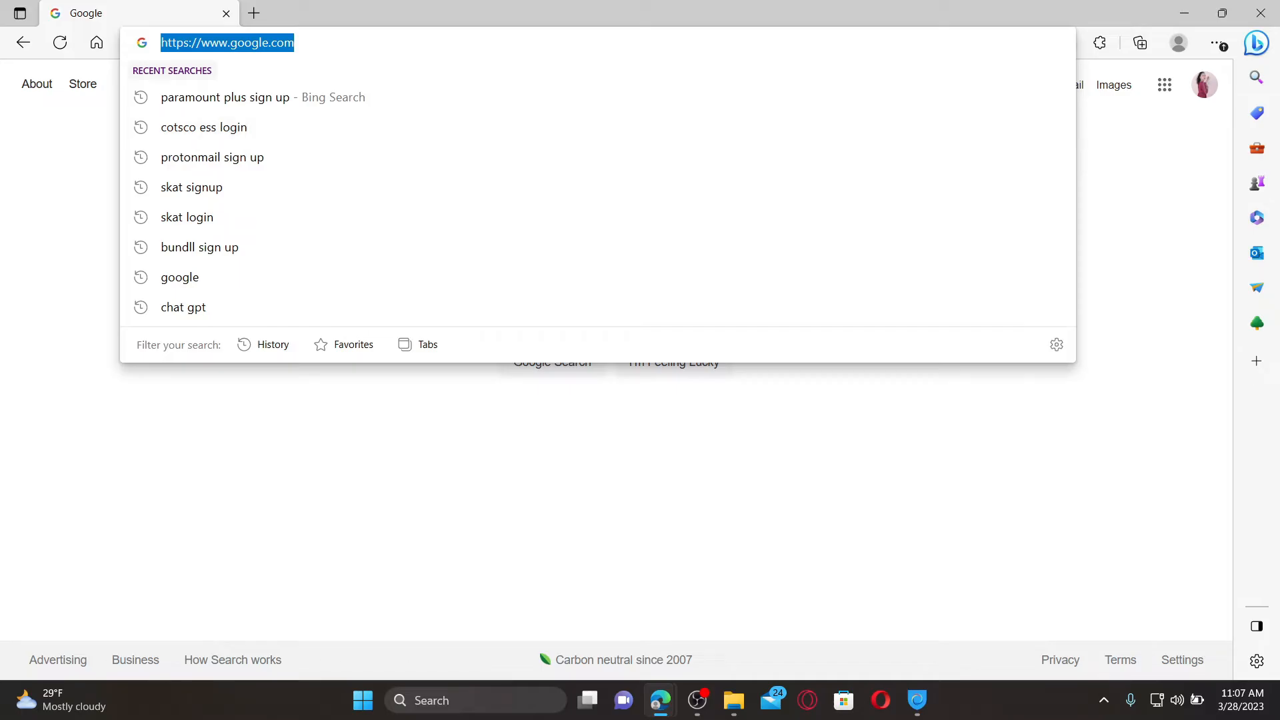
{"action": "type", "text": "www.paramountplus.com"}
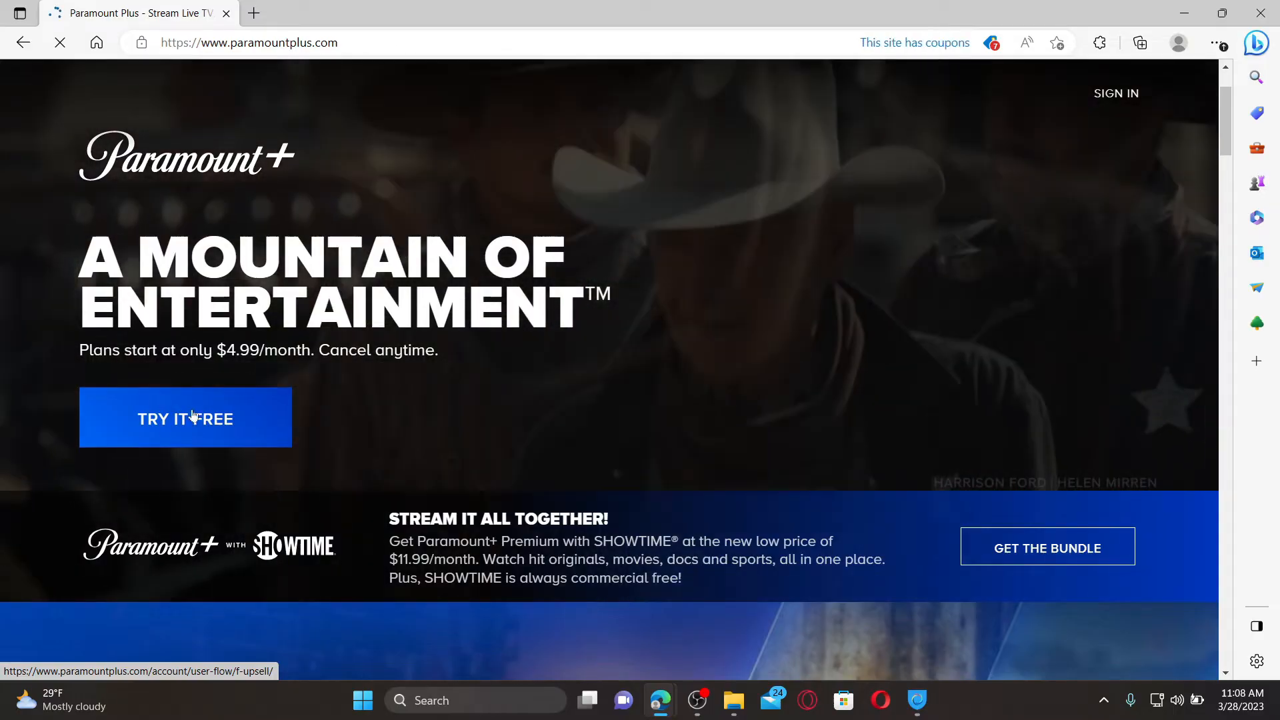
Begin the Paramount+ free trial and select the Essential monthly plan.
{"action": "left_click", "coordinate": [184, 418]}
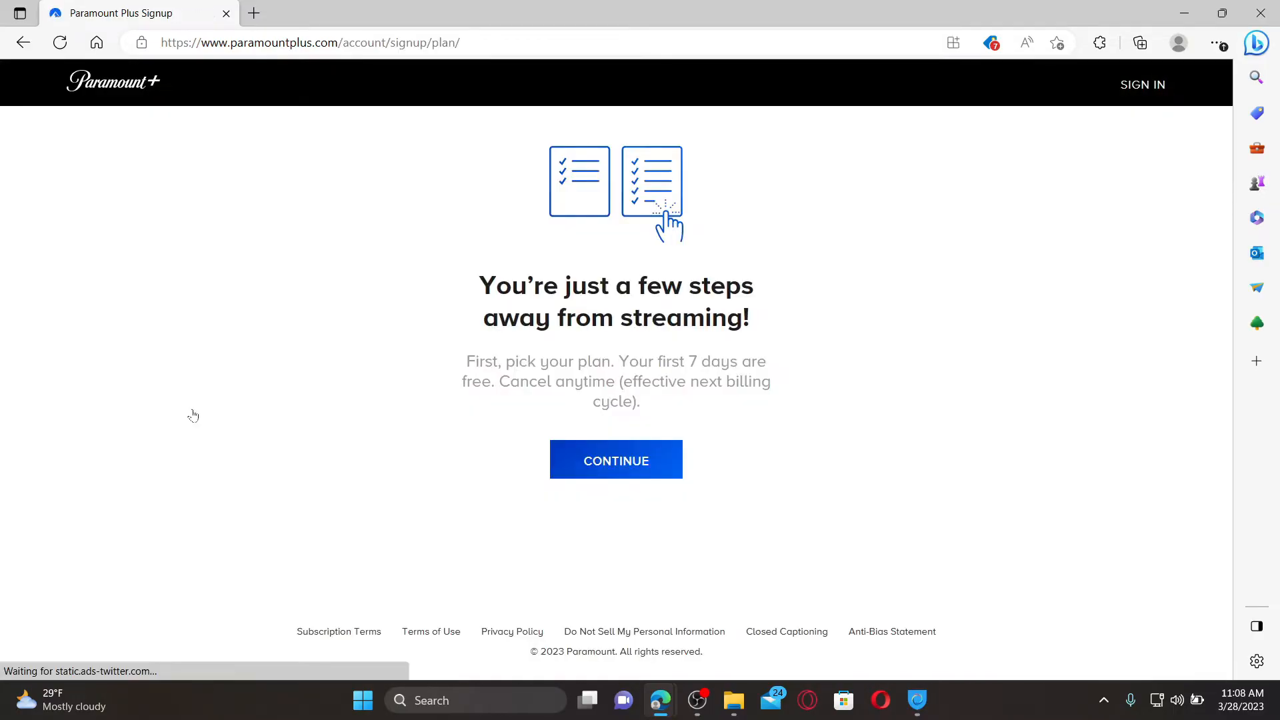
{"action": "mouse_move", "coordinate": [616, 460]}
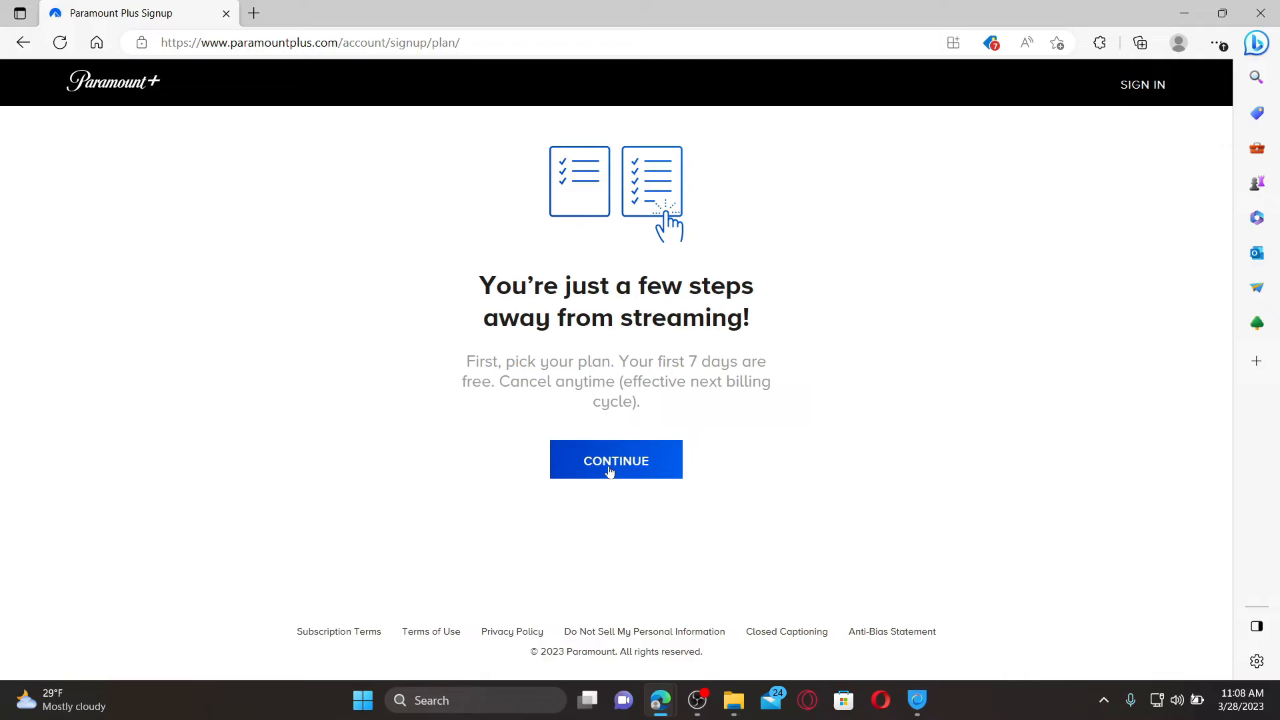
{"action": "left_click", "coordinate": [616, 459]}
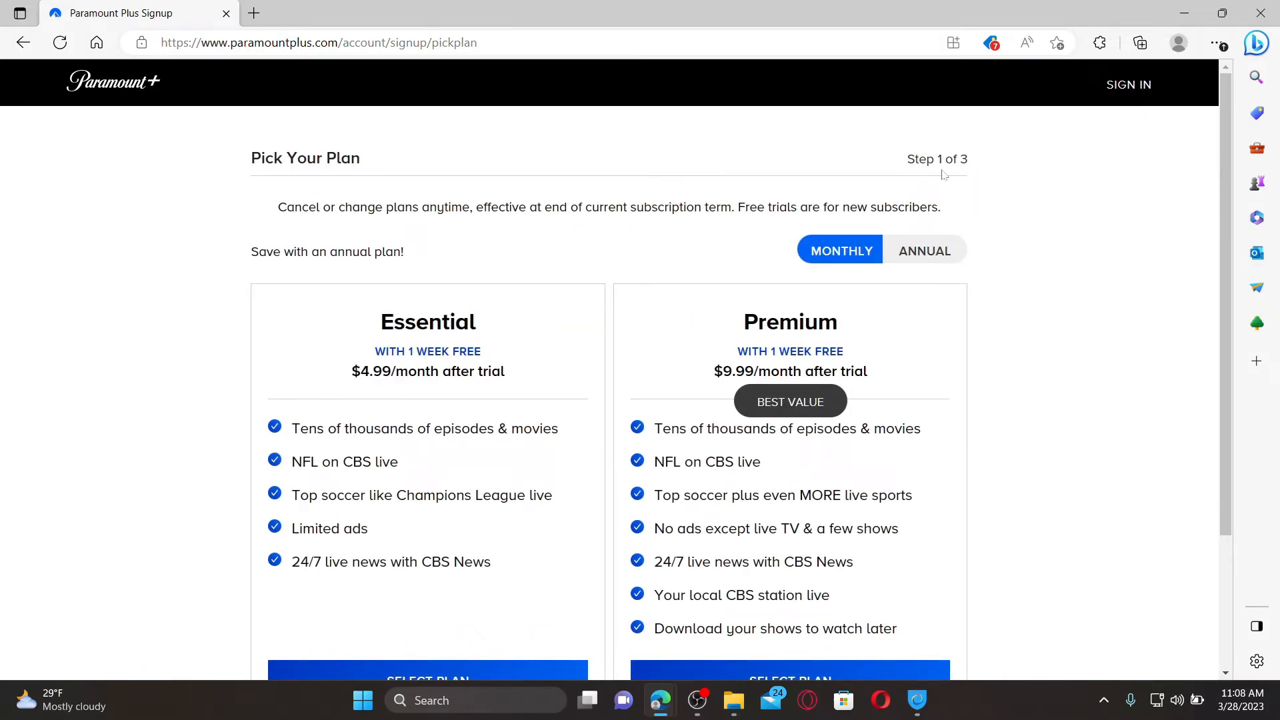
{"action": "scroll", "scroll_direction": "down", "scroll_amount": 3}
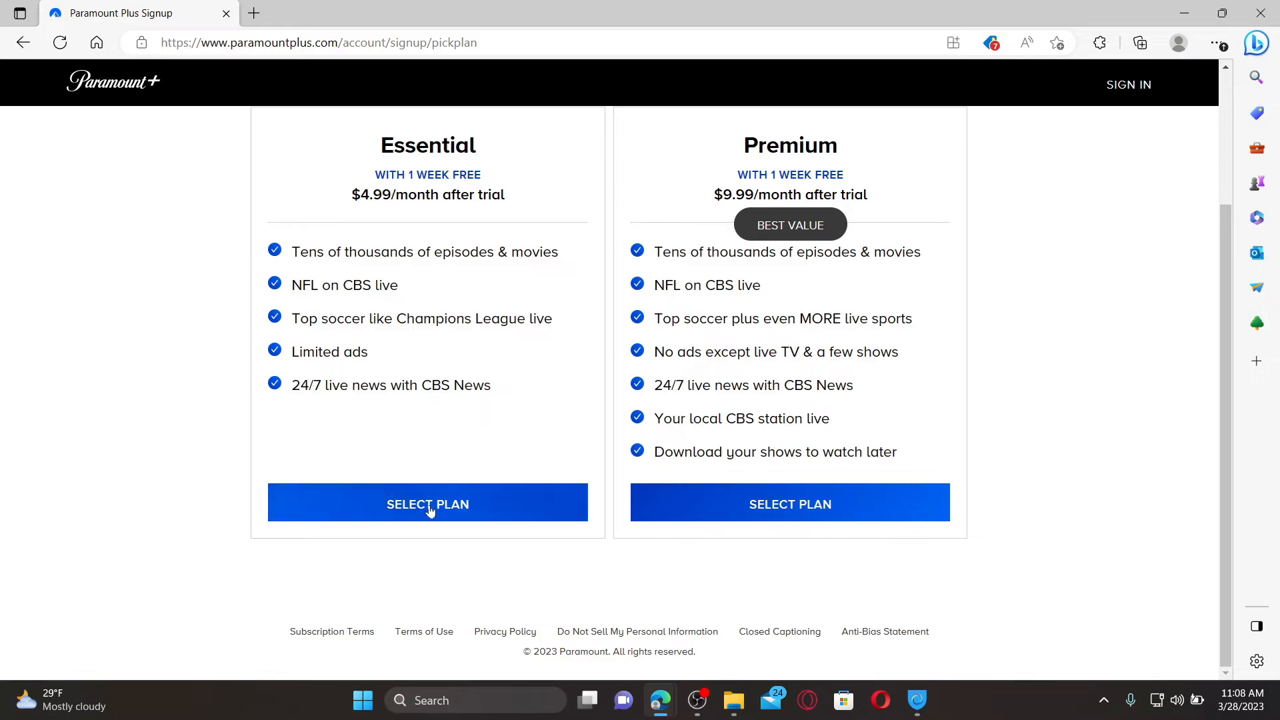
{"action": "left_click", "coordinate": [428, 504]}
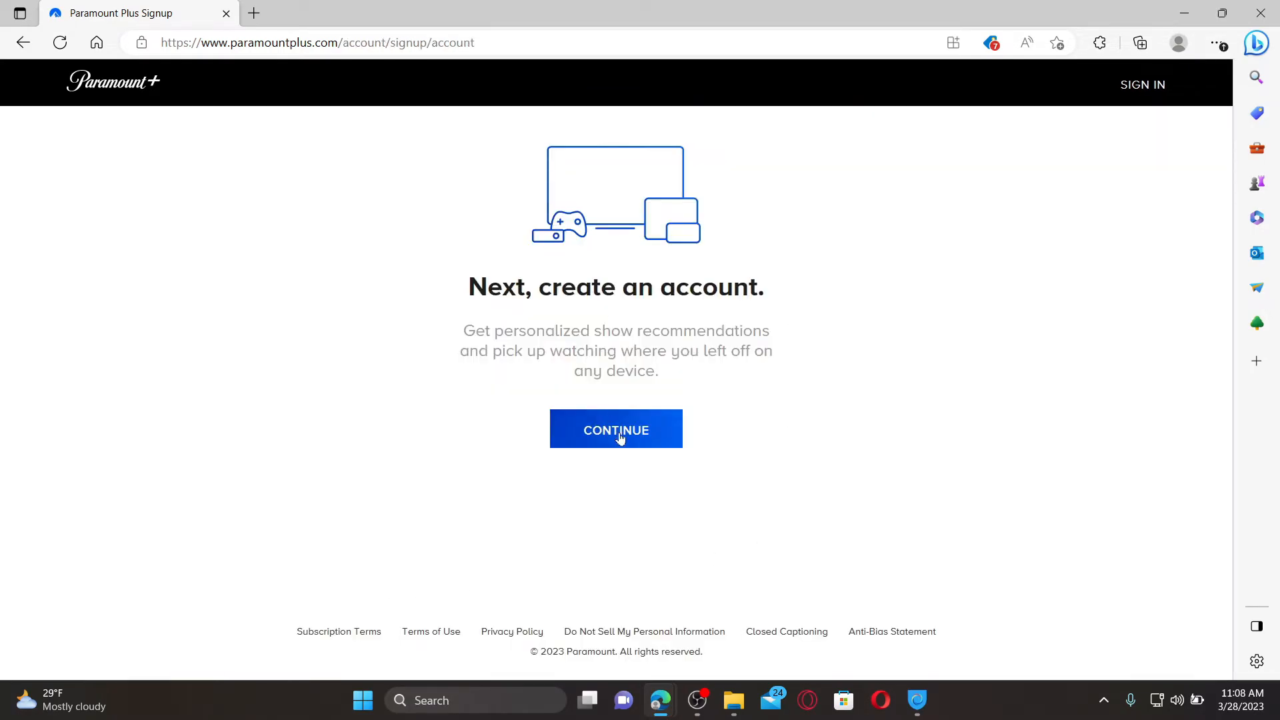
{"action": "left_click", "coordinate": [615, 430]}
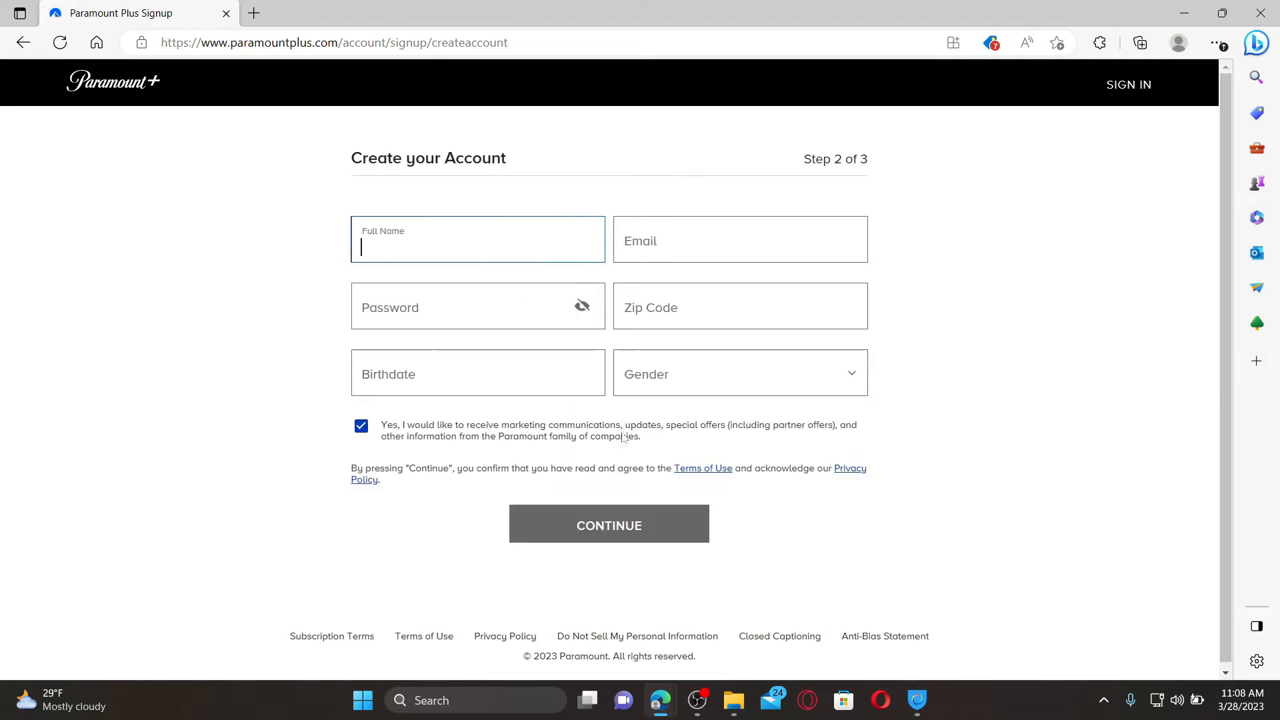
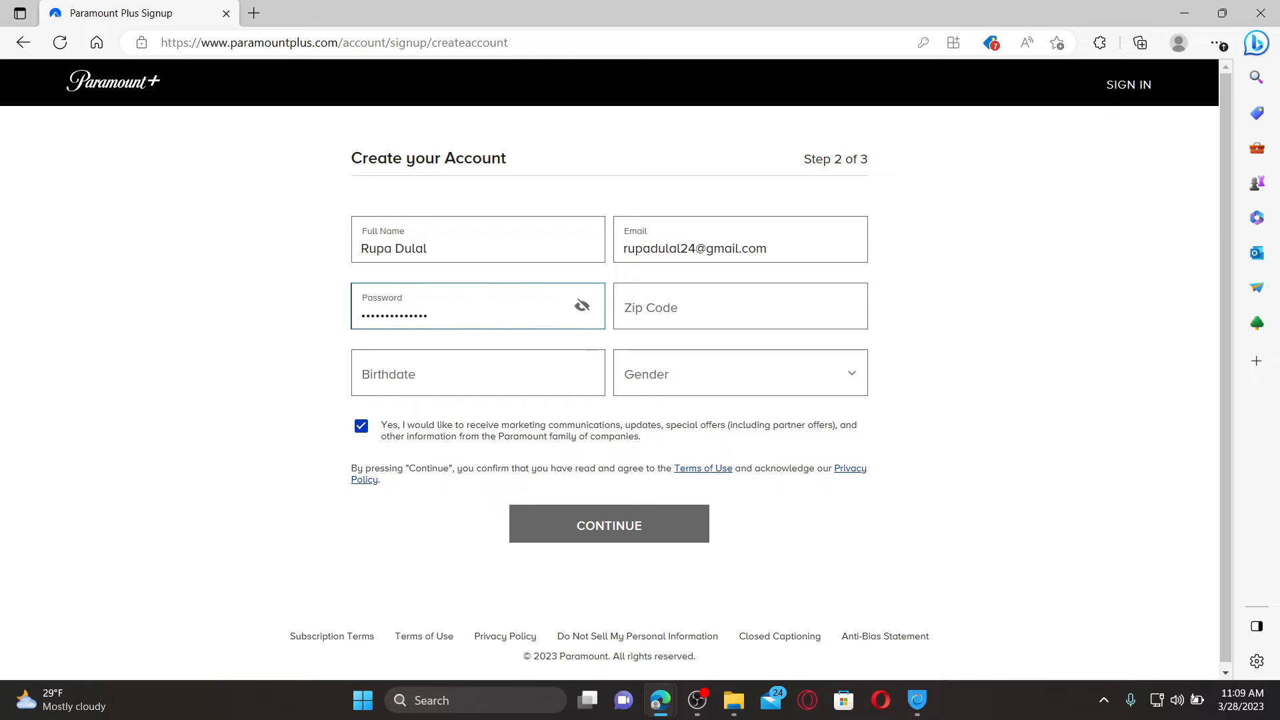
{"action": "left_click", "coordinate": [738, 306]}
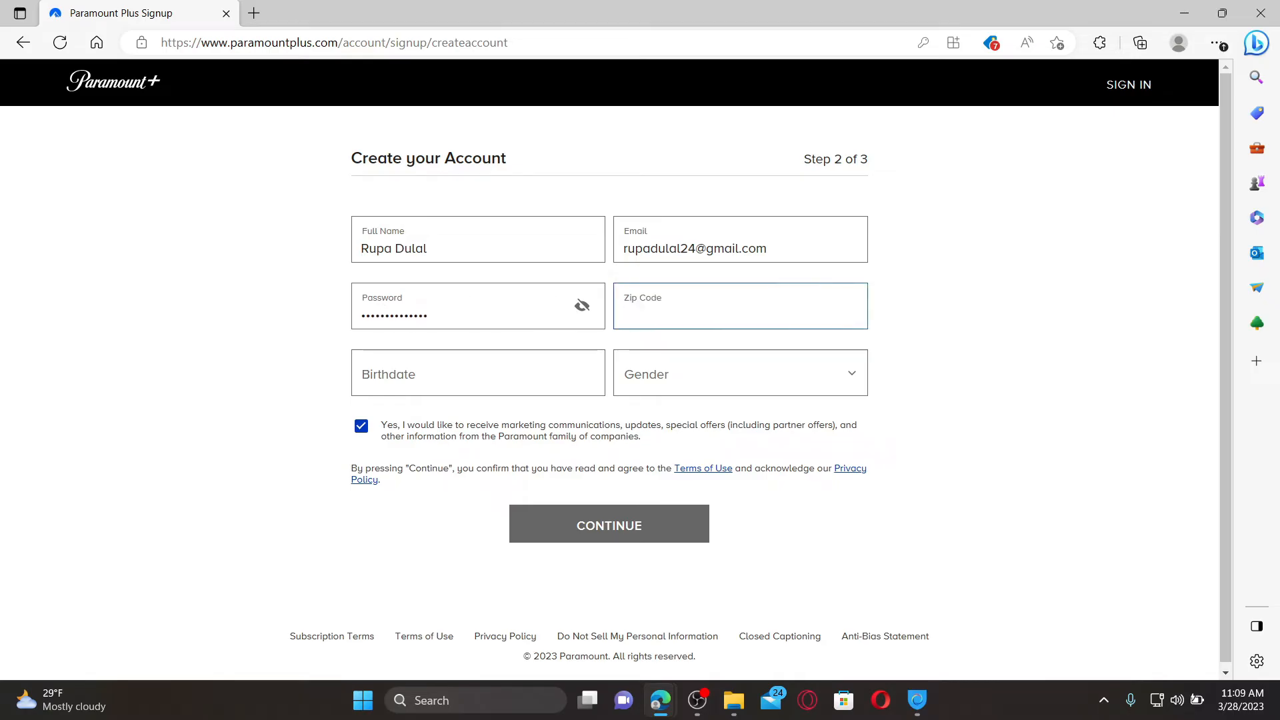
Set gender to Female, opt out of marketing communications, and submit the account.
{"action": "left_click", "coordinate": [731, 374]}
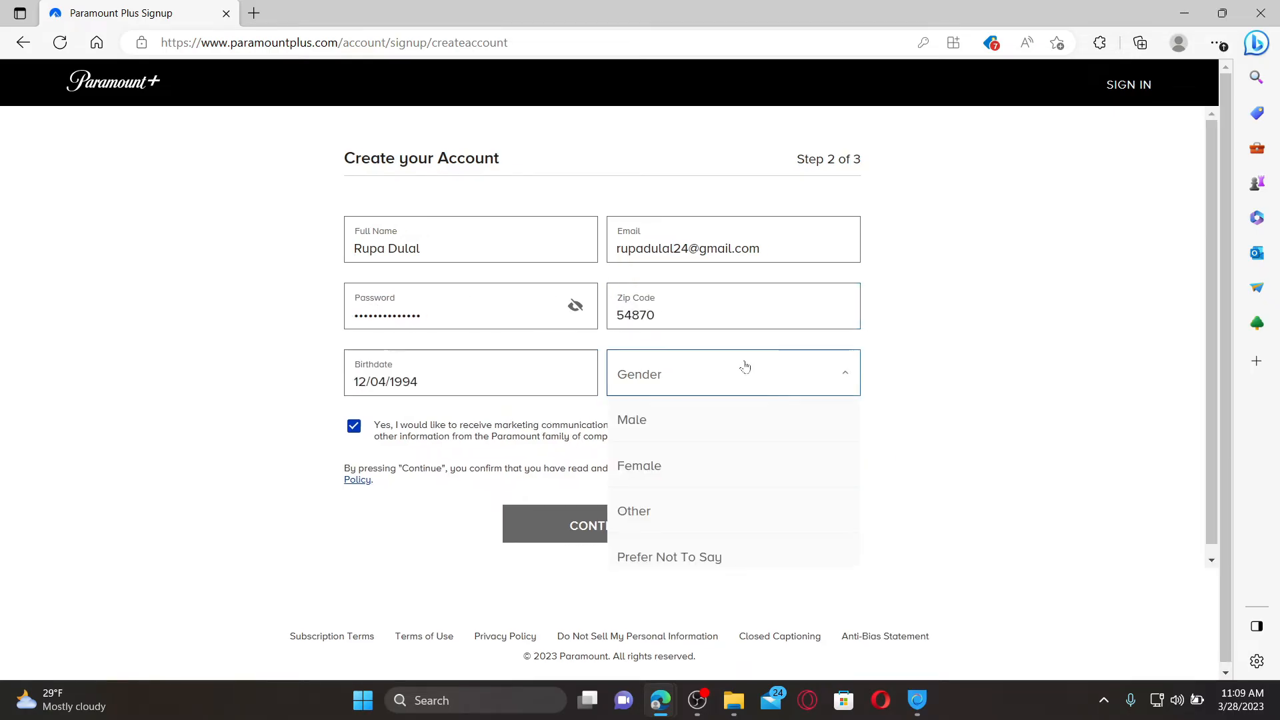
{"action": "left_click", "coordinate": [640, 466]}
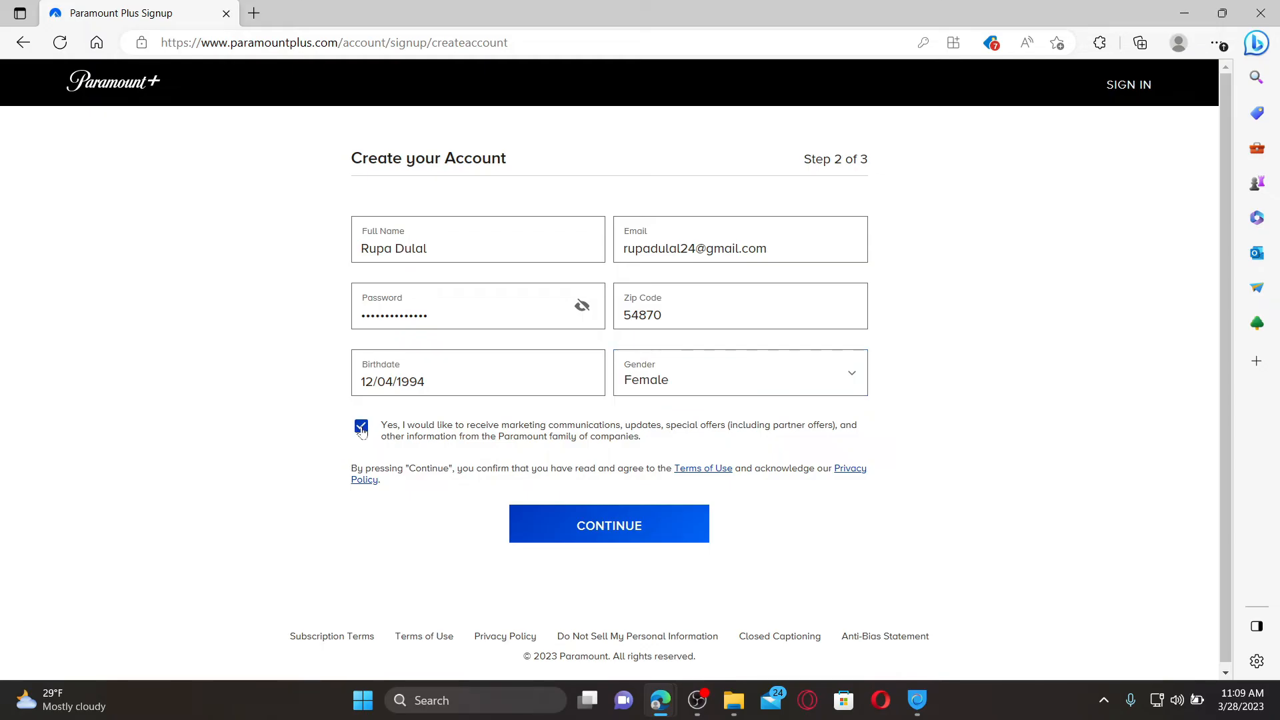
{"action": "left_click", "coordinate": [360, 428]}
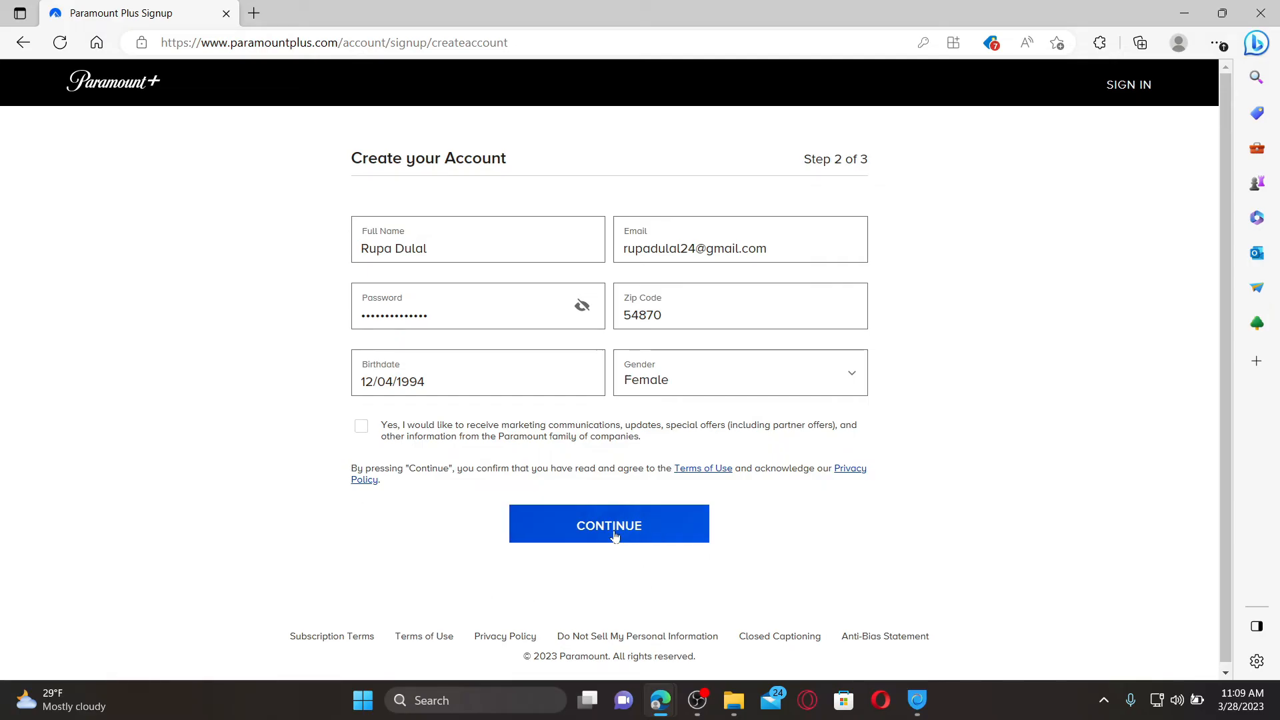
{"action": "left_click", "coordinate": [608, 524]}
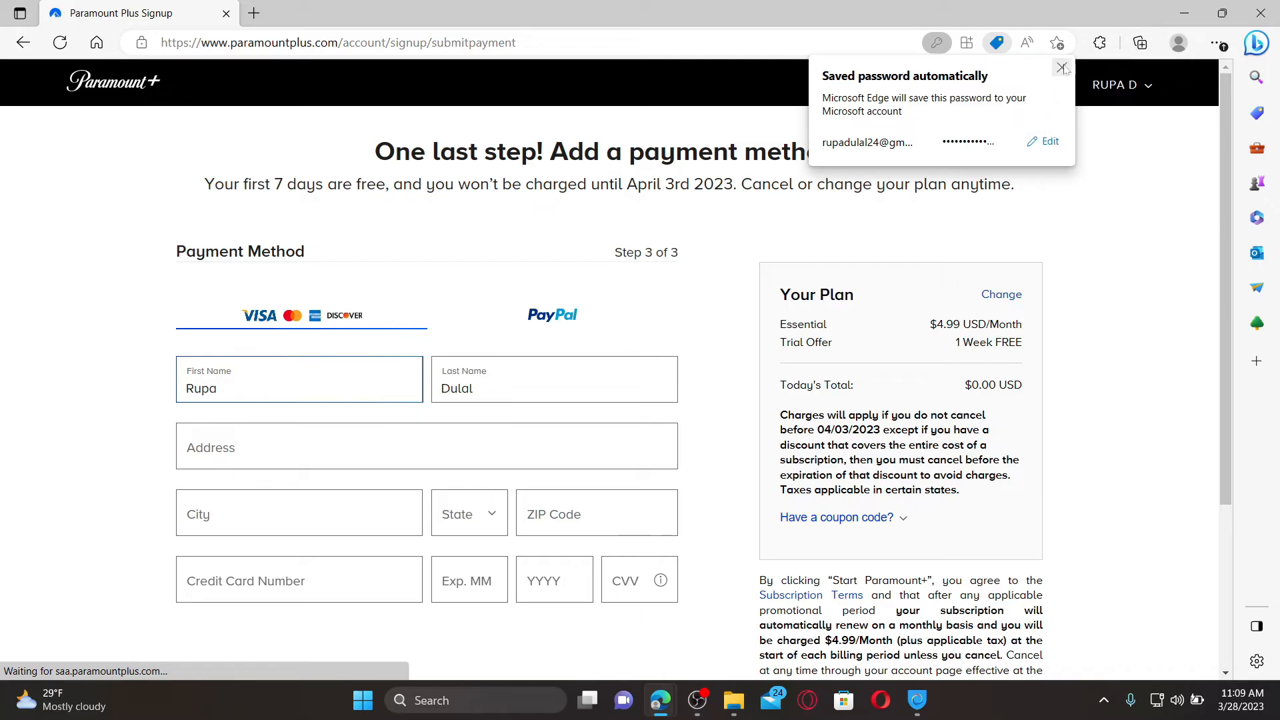
Dismiss Edge's saved-password notice and view the site's available coupons.
{"action": "left_click", "coordinate": [1062, 68]}
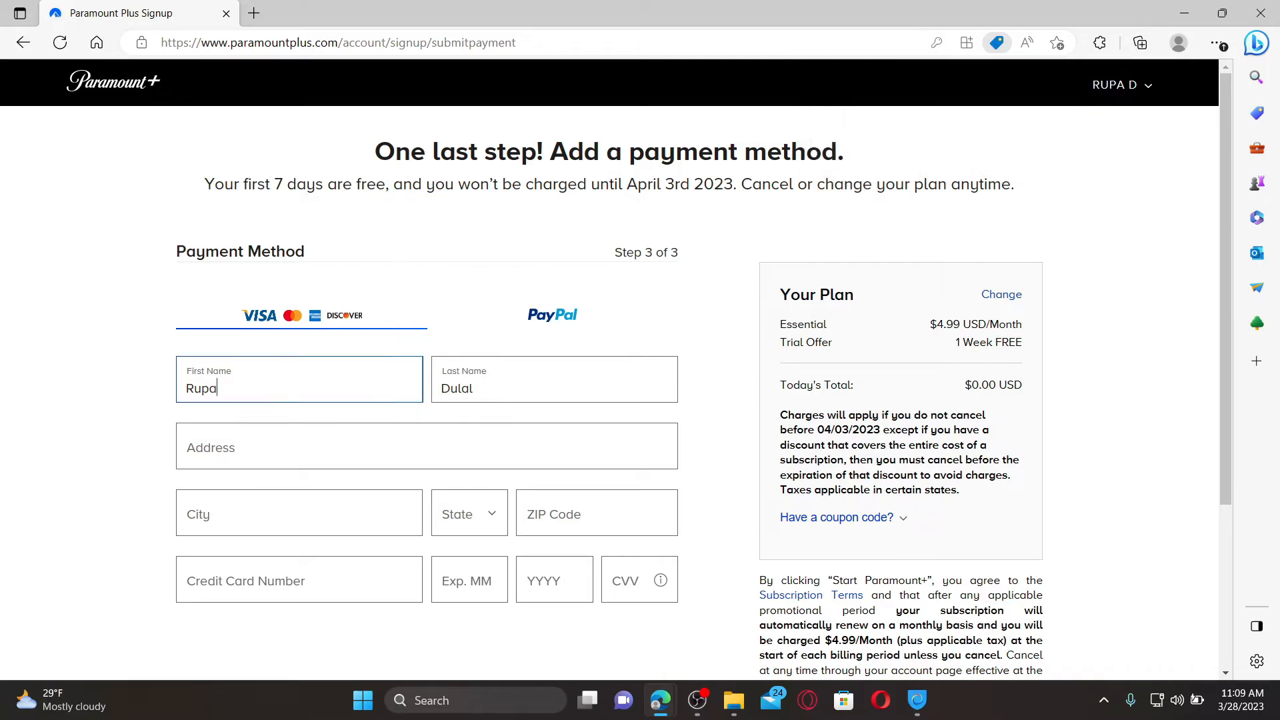
{"action": "left_click", "coordinate": [997, 43]}
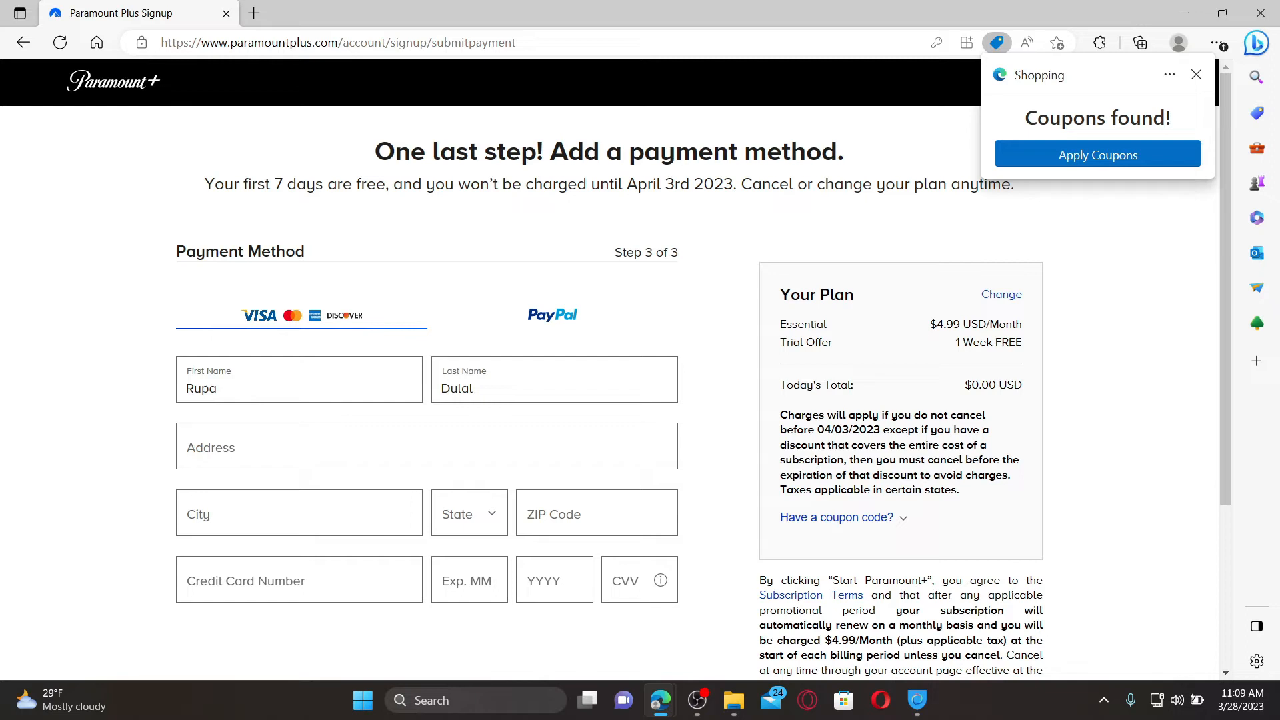